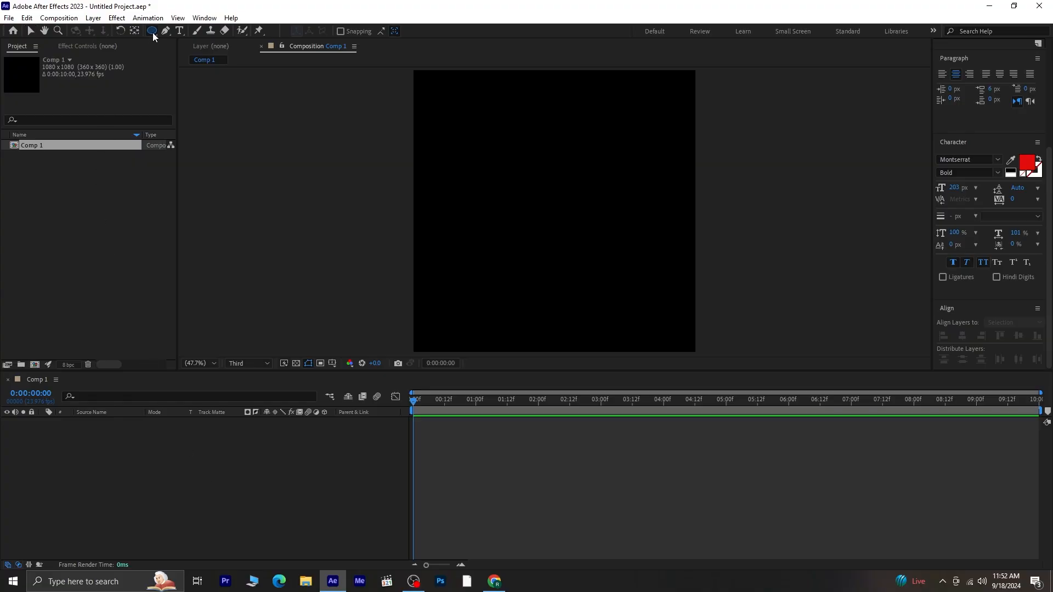
Draw a circle with the Ellipse tool and give it a red 115 px stroke with no fill.
{"action": "left_click", "coordinate": [152, 31]}
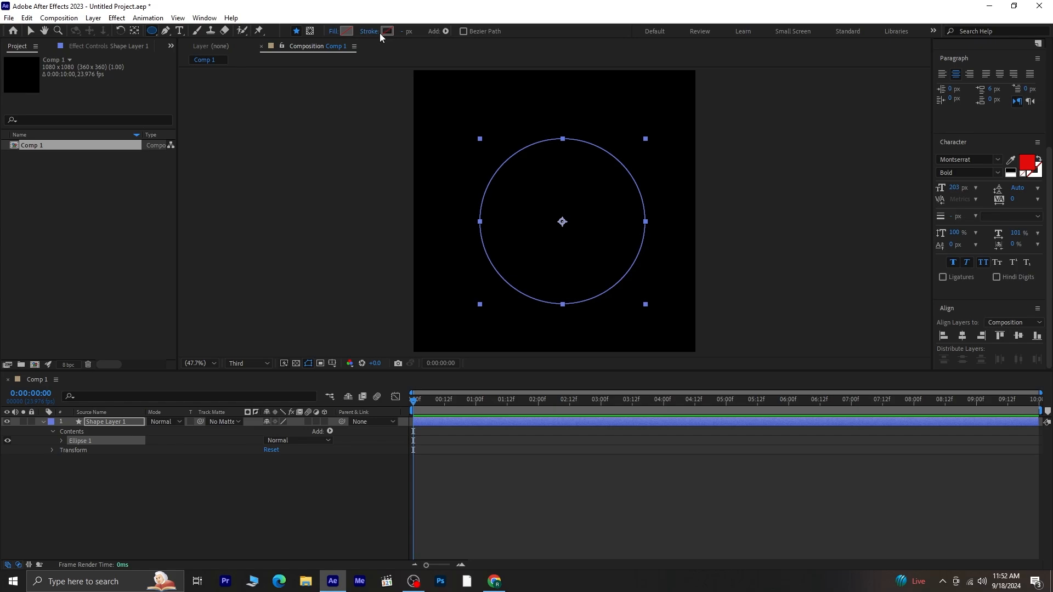
{"action": "left_click", "coordinate": [387, 30]}
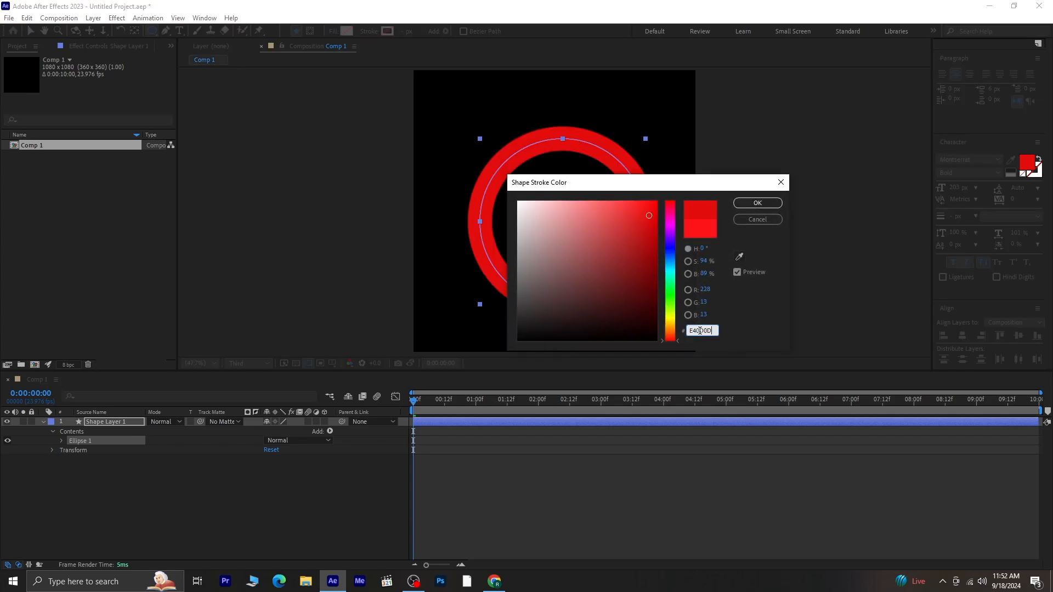
{"action": "left_click", "coordinate": [757, 203]}
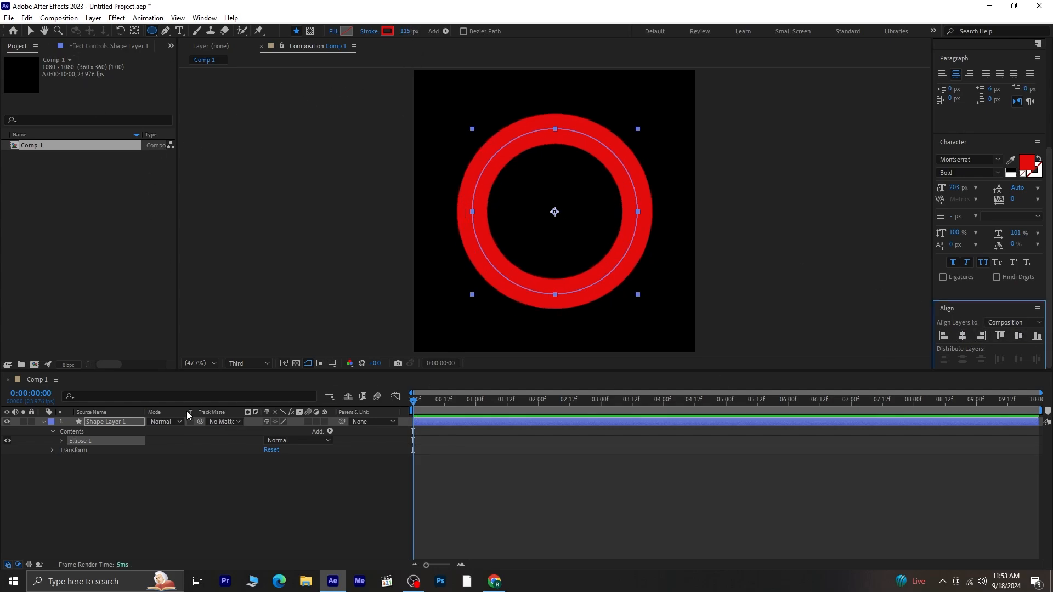
{"action": "left_click", "coordinate": [44, 421]}
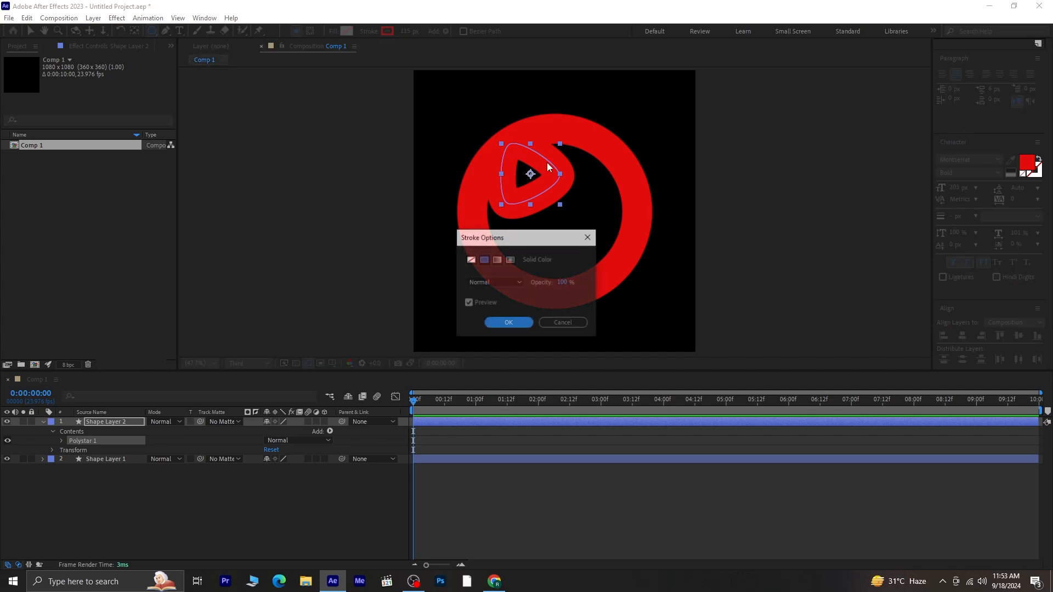
Remove the triangle's stroke, fill it white and move it to the ring's centre.
{"action": "left_click", "coordinate": [509, 323]}
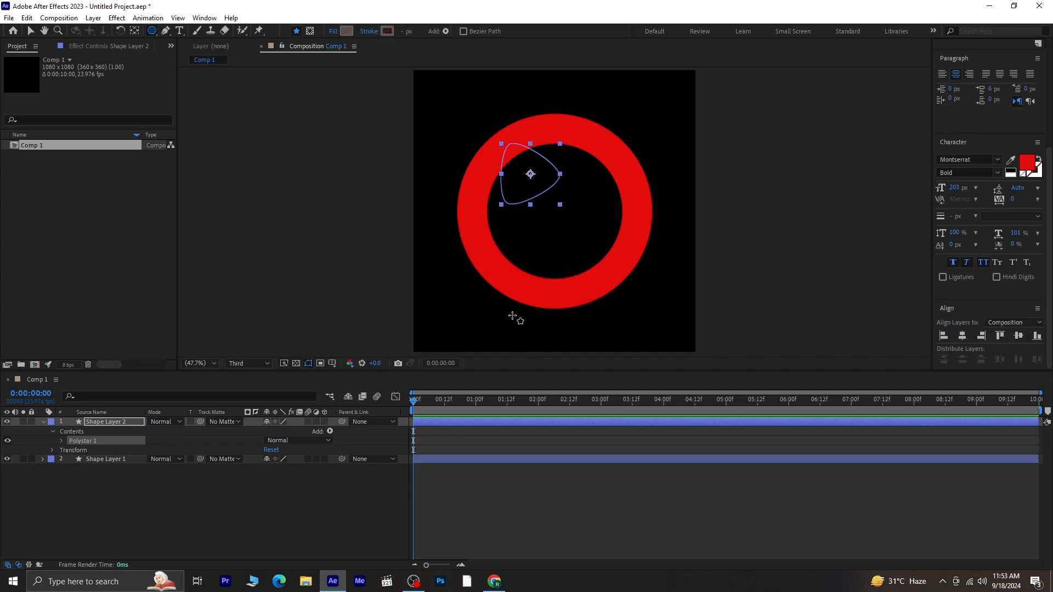
{"action": "left_click", "coordinate": [350, 31]}
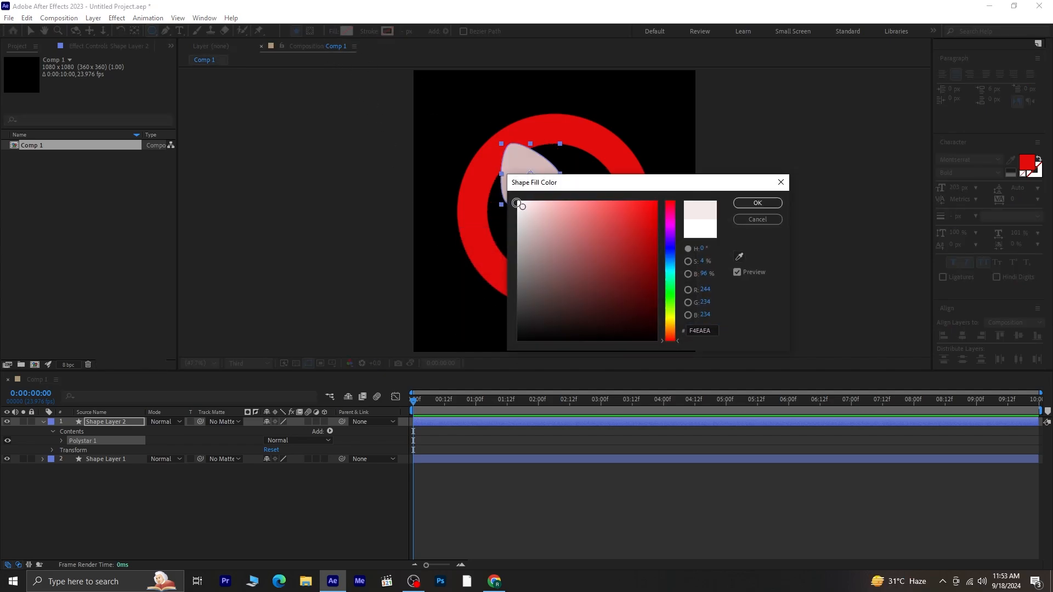
{"action": "left_click", "coordinate": [757, 203]}
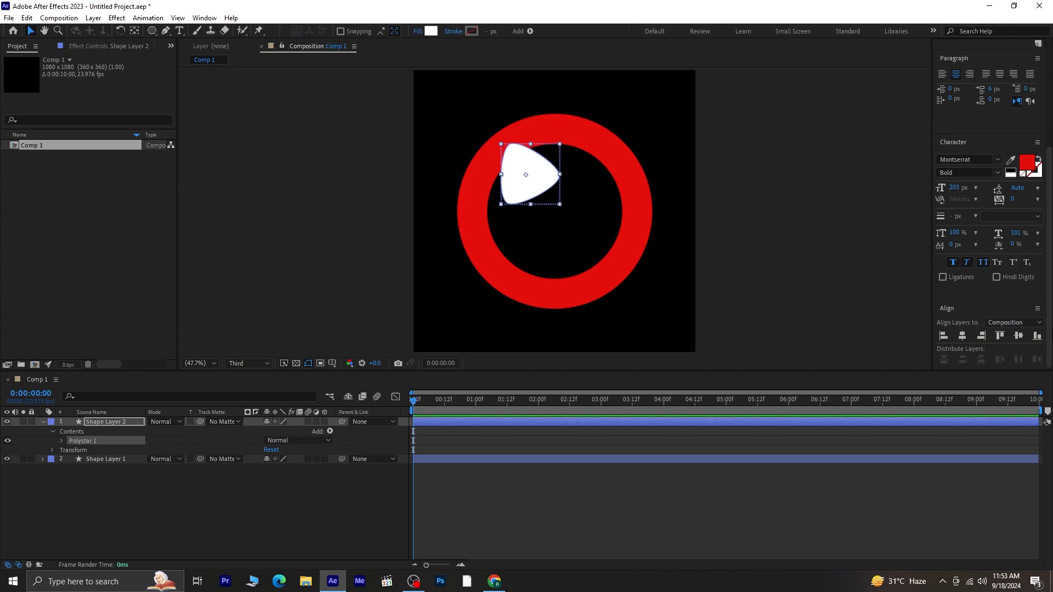
{"action": "left_click", "coordinate": [1018, 337]}
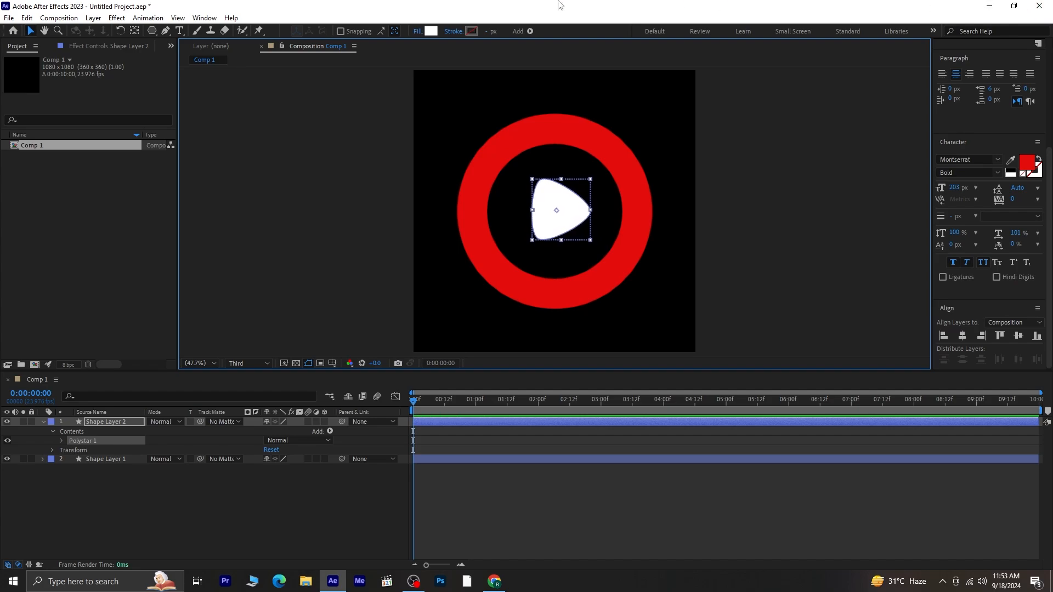
{"action": "mouse_move", "coordinate": [132, 426]}
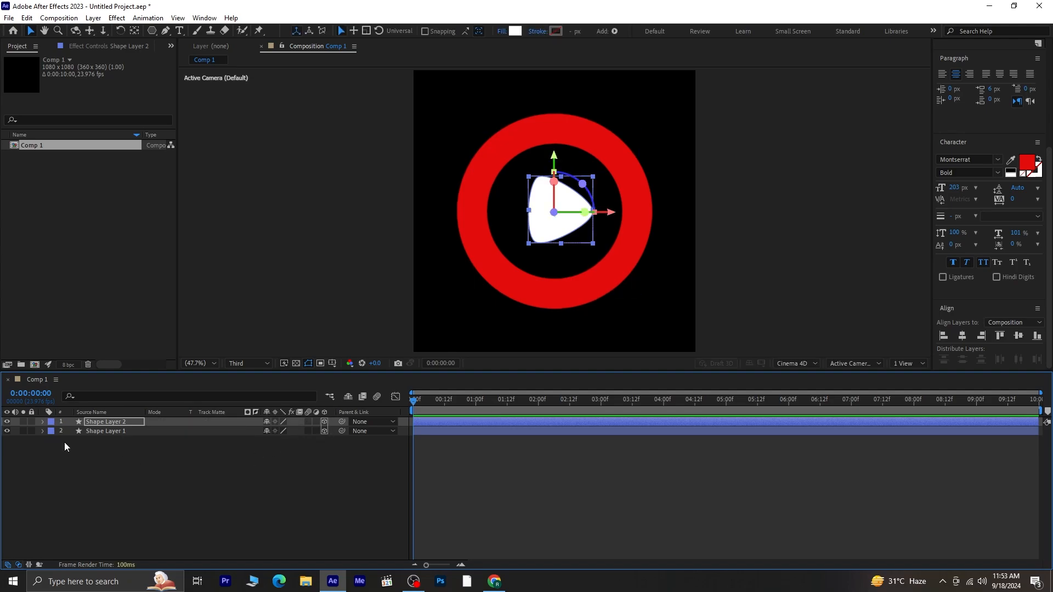
Switch the renderer to Cinema 4D and edit Shape Layer 1's Extrusion Depth under Geometry Options.
{"action": "left_click", "coordinate": [796, 363]}
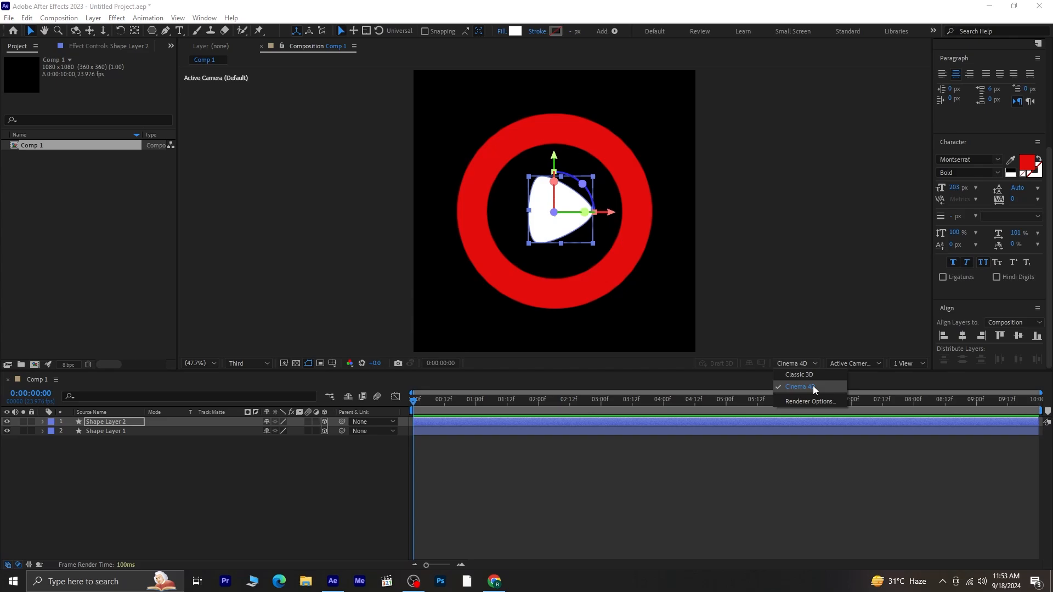
{"action": "mouse_move", "coordinate": [820, 392]}
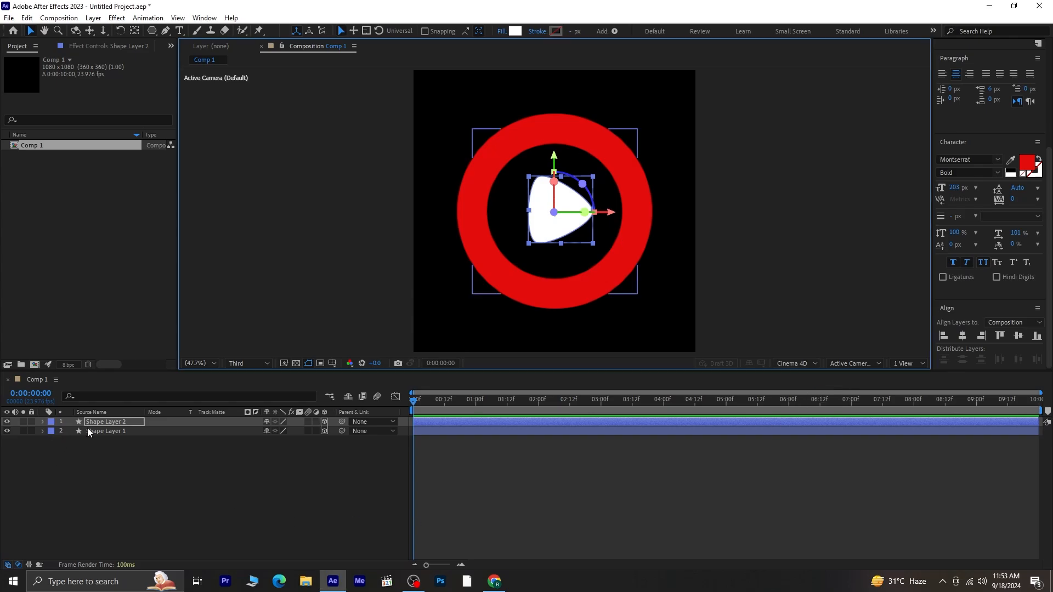
{"action": "left_click", "coordinate": [43, 431]}
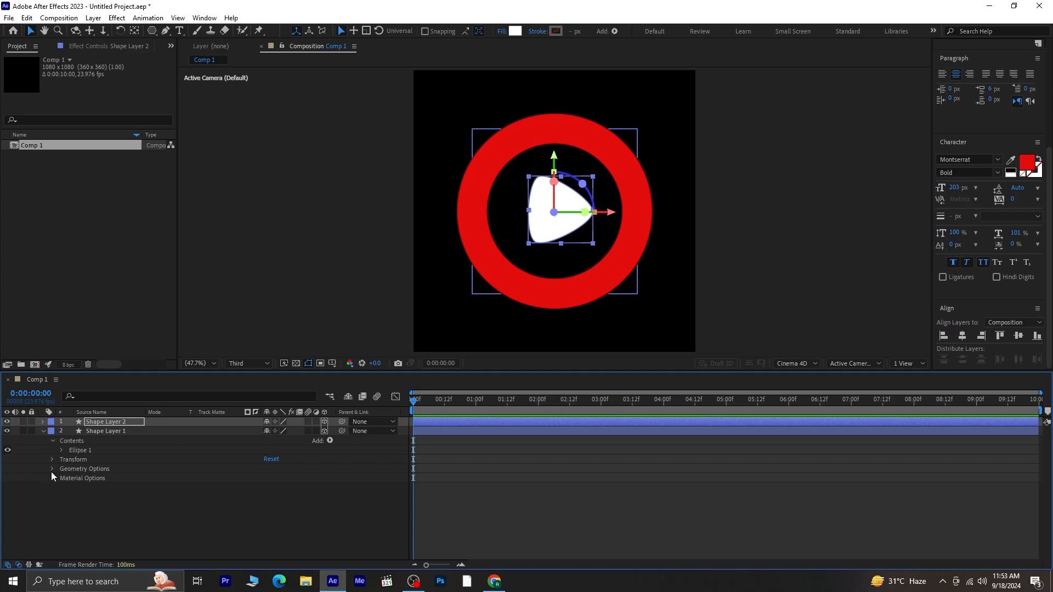
{"action": "left_click", "coordinate": [53, 469]}
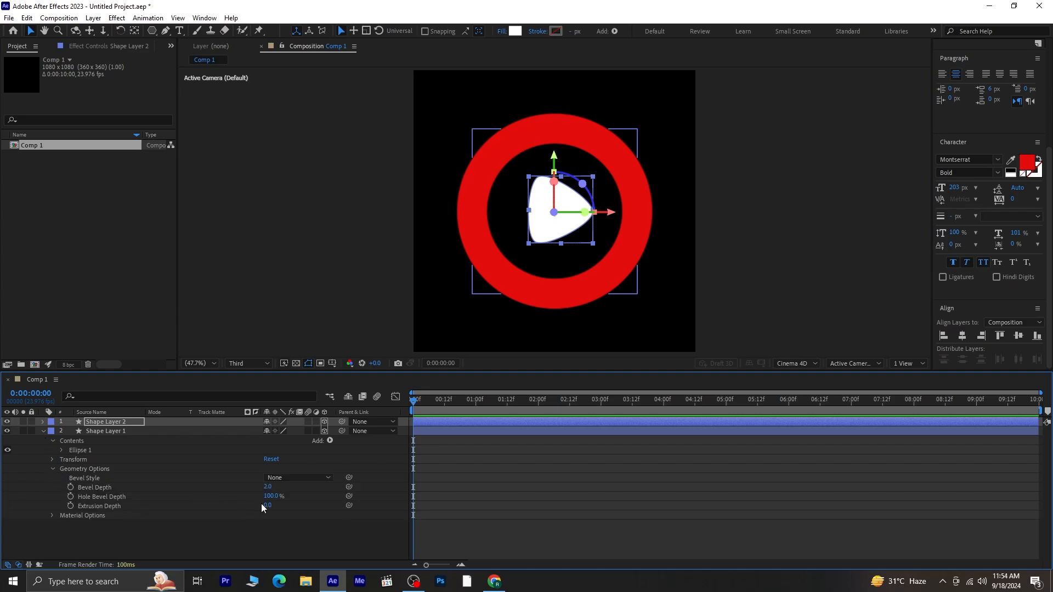
{"action": "left_click", "coordinate": [268, 506]}
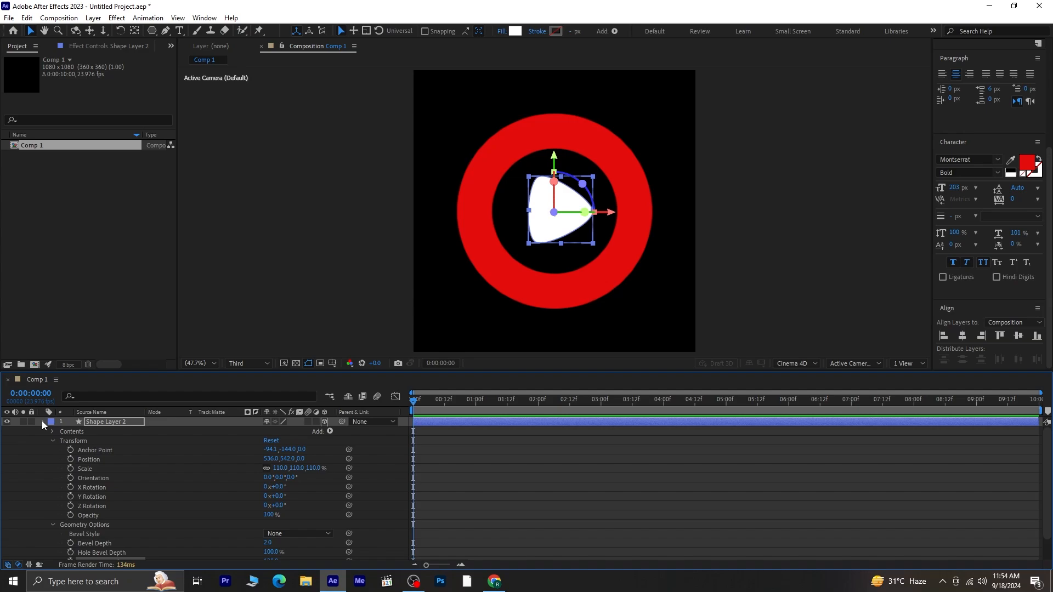
Collapse the layers and parent Shape Layer 2 to Shape Layer 1.
{"action": "left_click", "coordinate": [42, 422]}
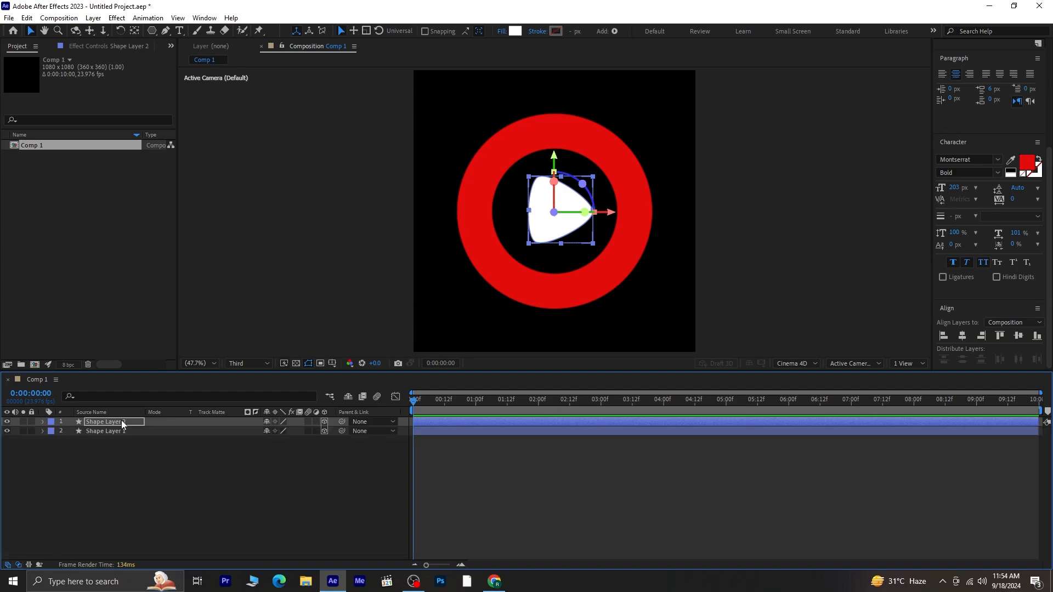
{"action": "left_click", "coordinate": [104, 431]}
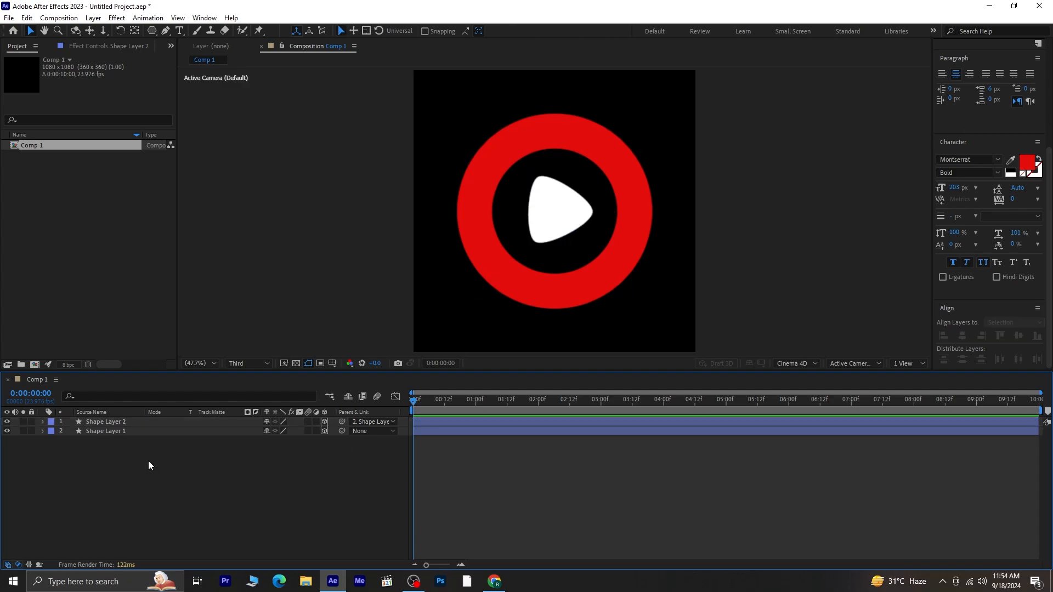
{"action": "mouse_move", "coordinate": [147, 458]}
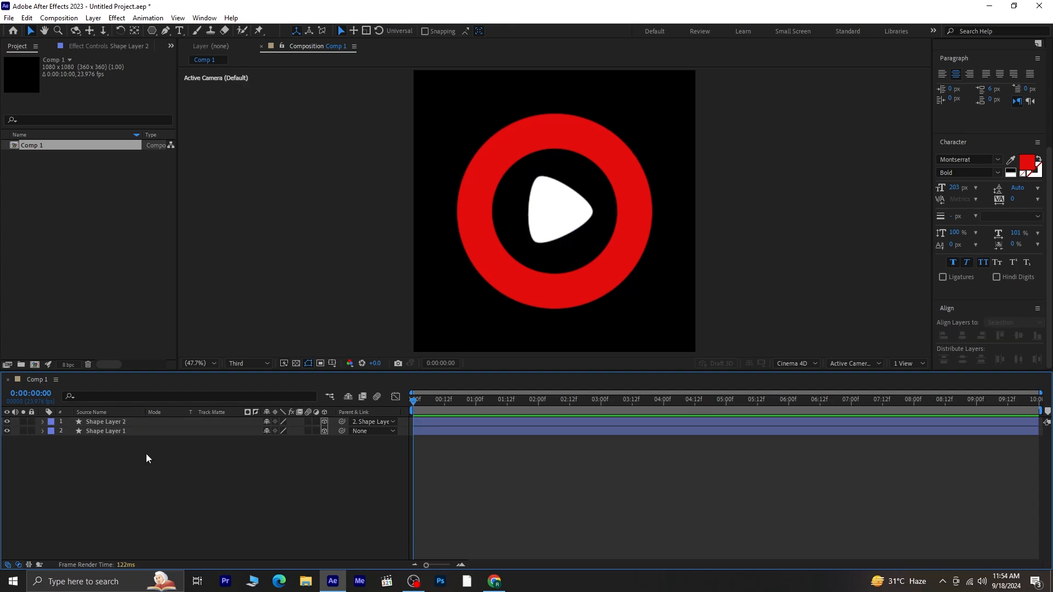
Add a new point light and move it toward the top right of the scene.
{"action": "right_click", "coordinate": [147, 458]}
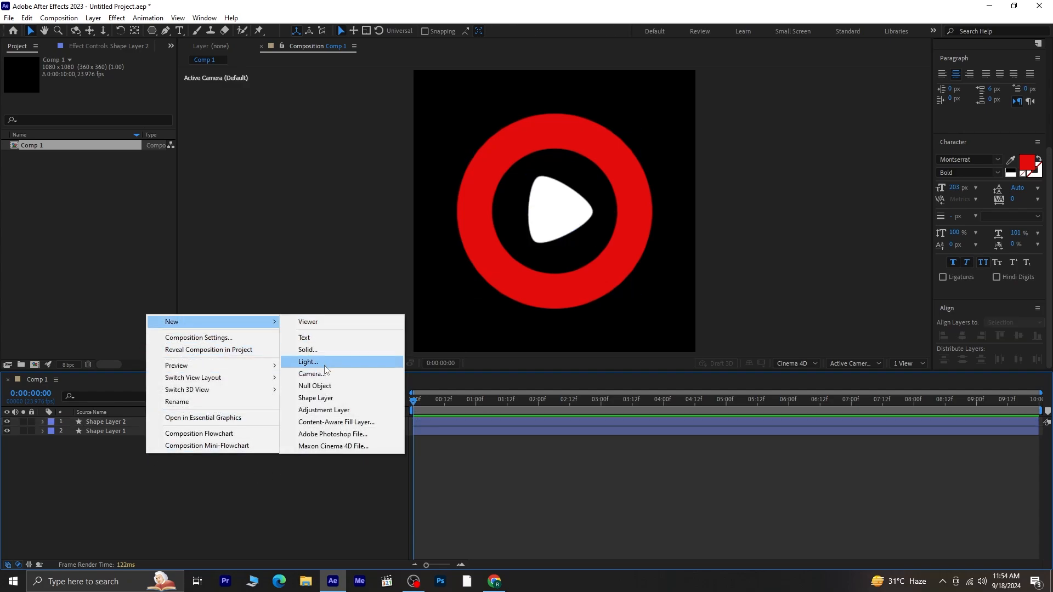
{"action": "left_click", "coordinate": [308, 362]}
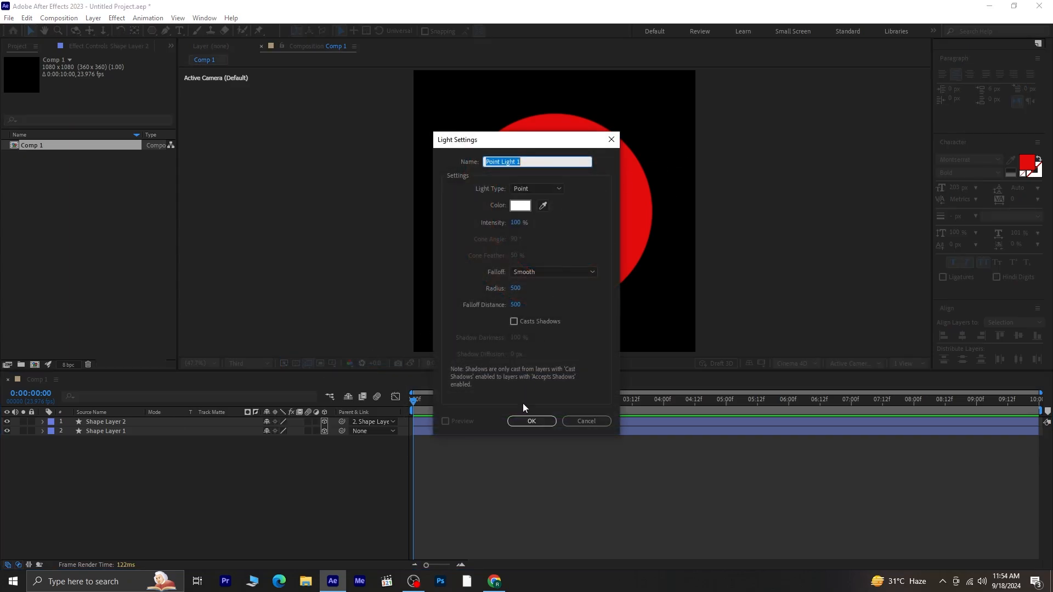
{"action": "left_click", "coordinate": [532, 421]}
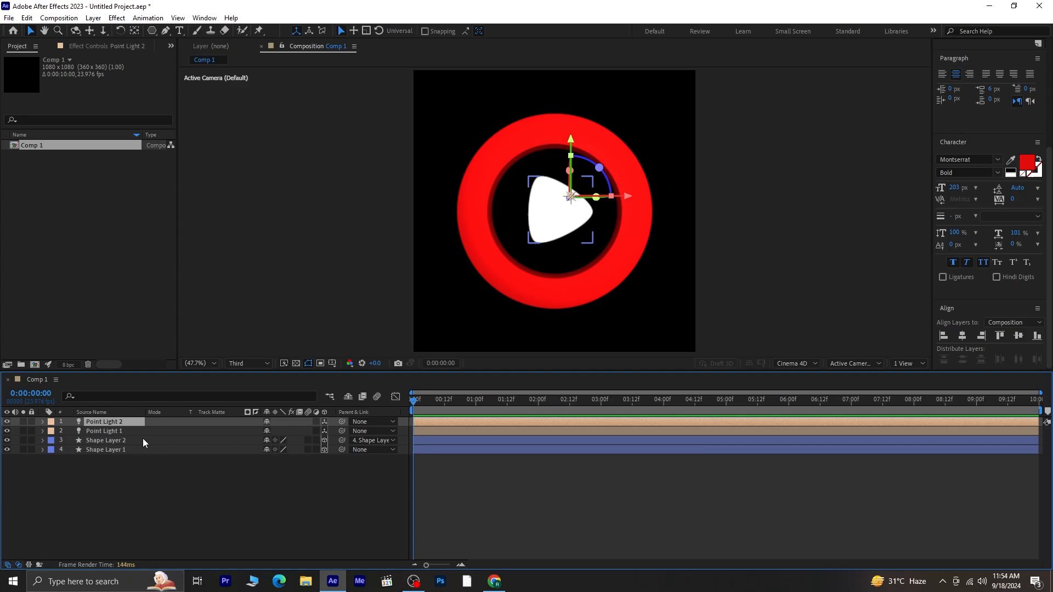
{"action": "left_click", "coordinate": [103, 430]}
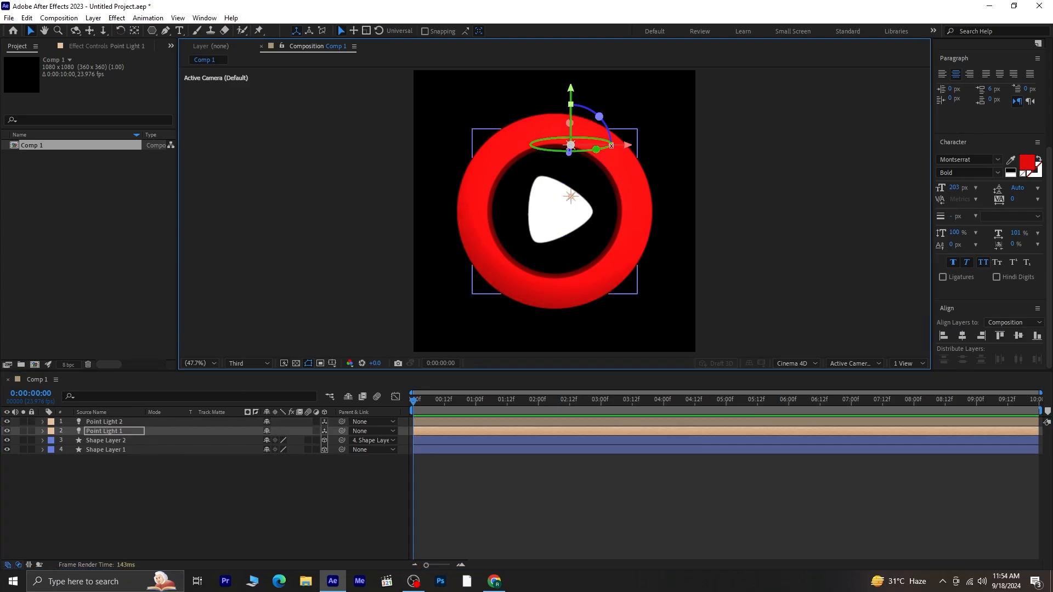
{"action": "left_click_drag", "start_coordinate": [570, 144], "coordinate": [642, 145]}
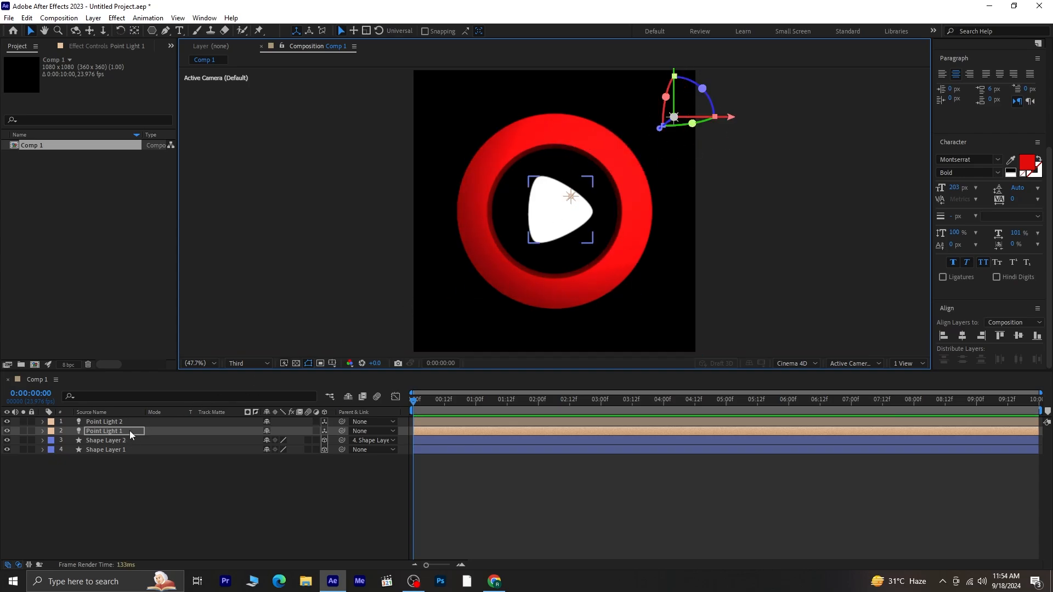
Move the second light to the lower left, nudge the first light higher, and select Shape Layer 1.
{"action": "left_click", "coordinate": [103, 421]}
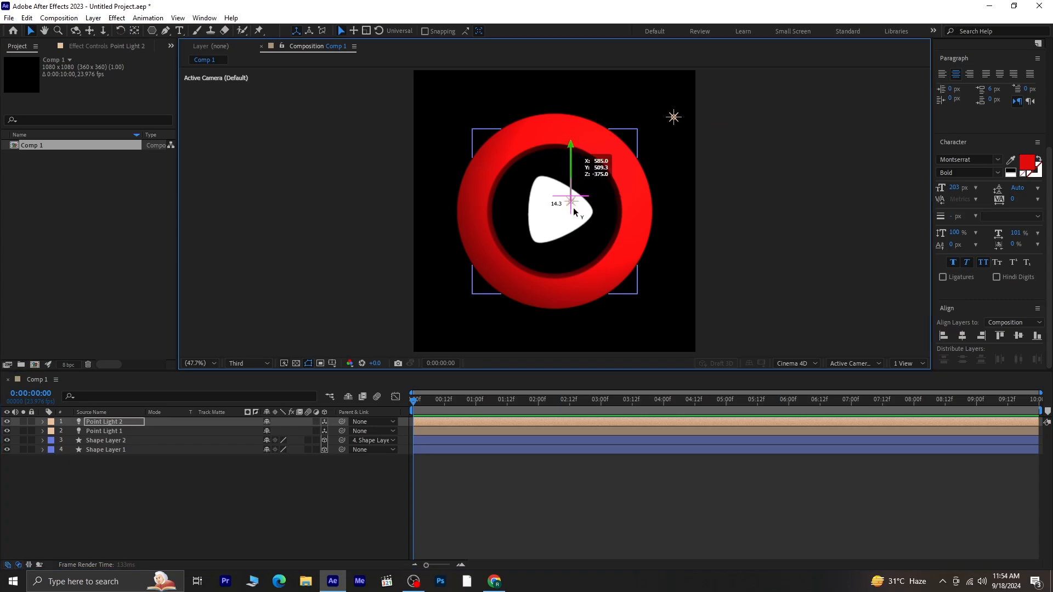
{"action": "left_click_drag", "start_coordinate": [571, 142], "coordinate": [570, 274]}
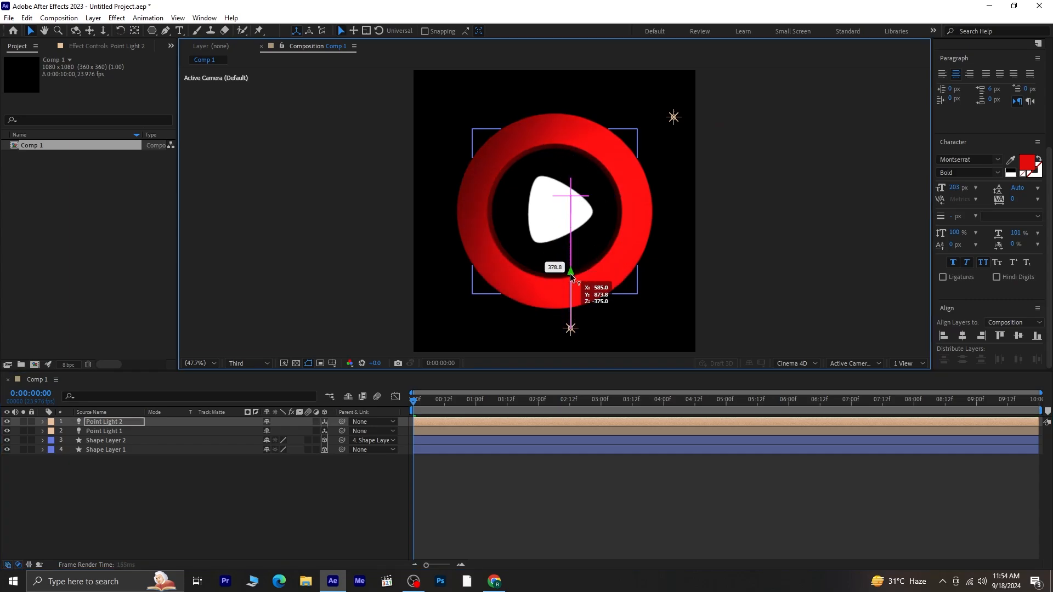
{"action": "left_click_drag", "start_coordinate": [570, 274], "coordinate": [515, 330]}
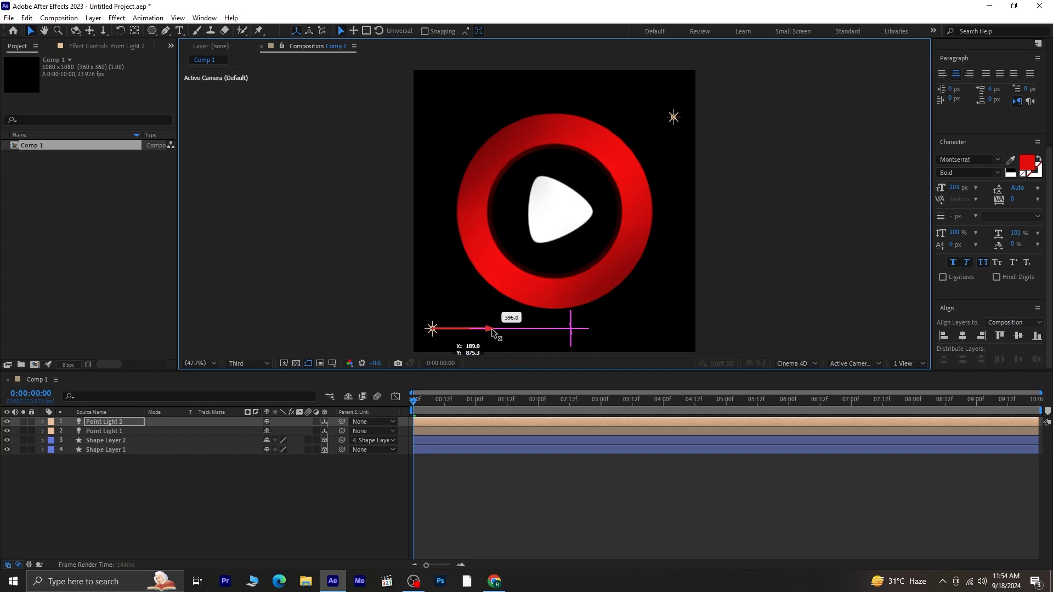
{"action": "left_click", "coordinate": [103, 430]}
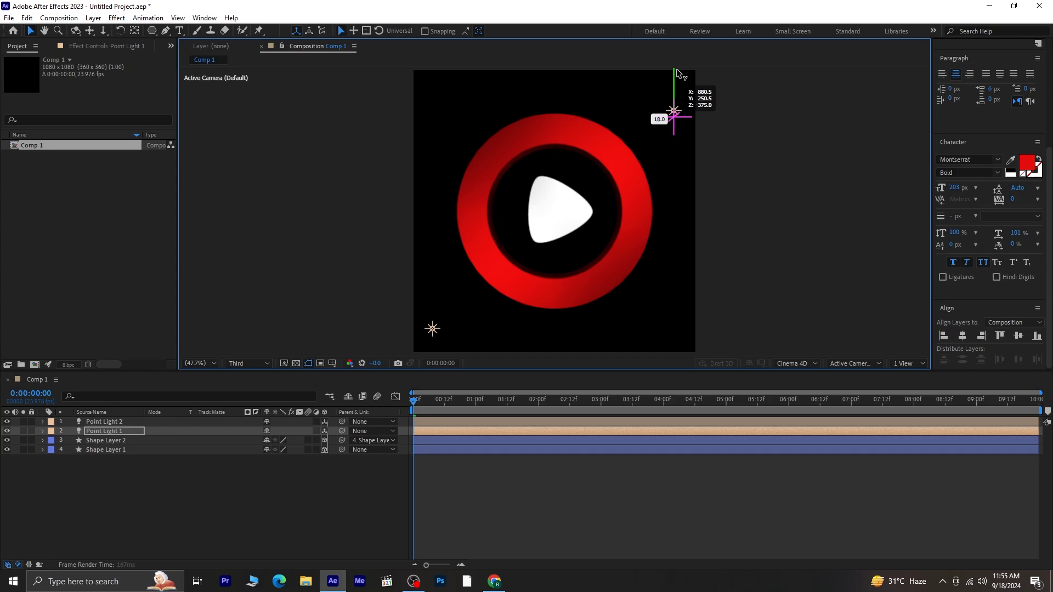
{"action": "left_click_drag", "start_coordinate": [673, 112], "coordinate": [673, 100]}
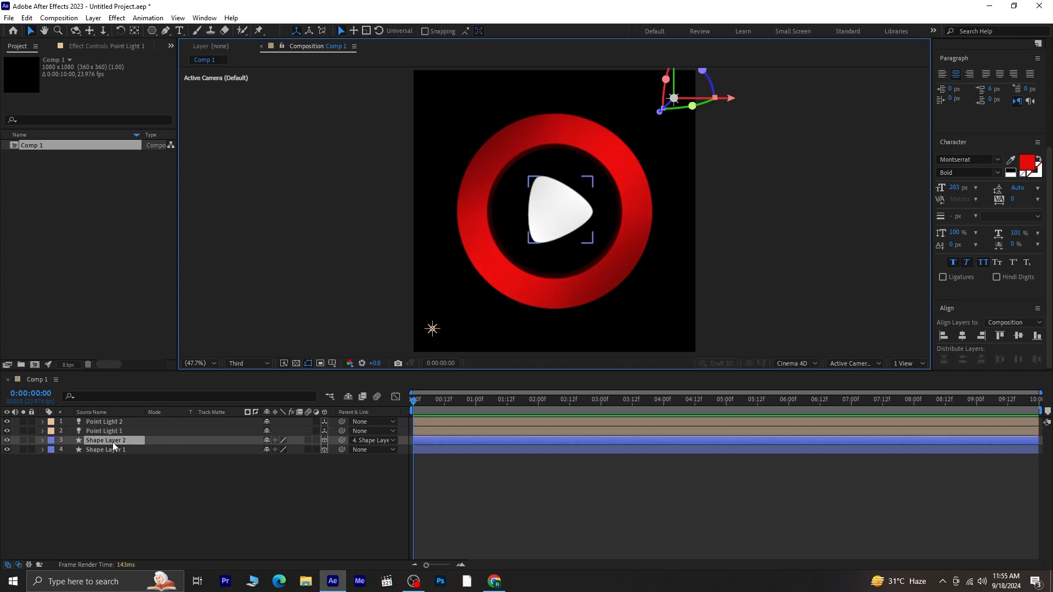
{"action": "left_click", "coordinate": [105, 449]}
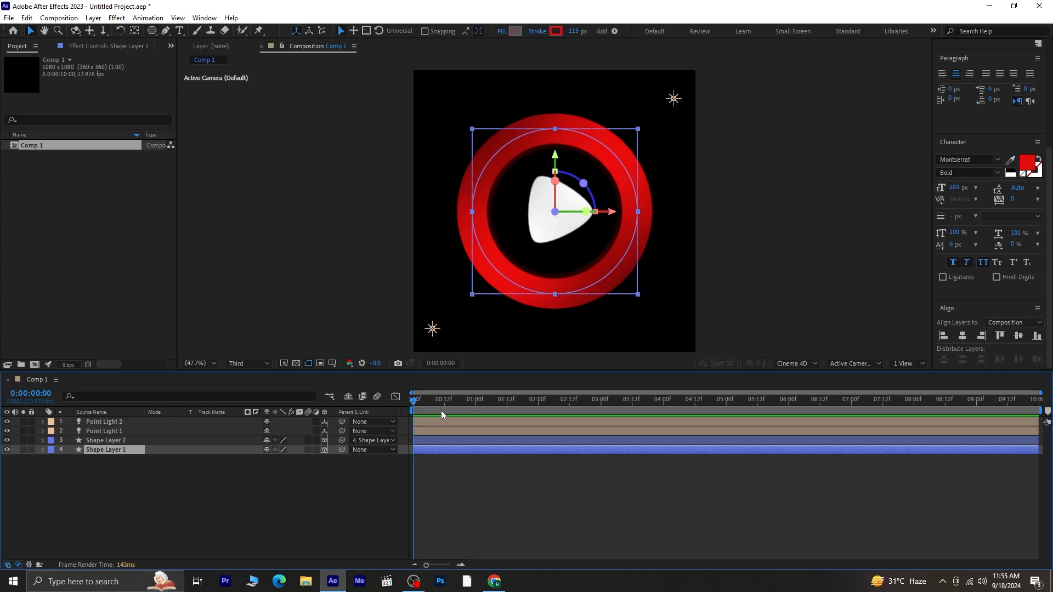
Keyframe Shape Layer 1's Scale from 0% and its X/Y Rotation at 0s, 1s and 2s.
{"action": "left_click", "coordinate": [41, 450]}
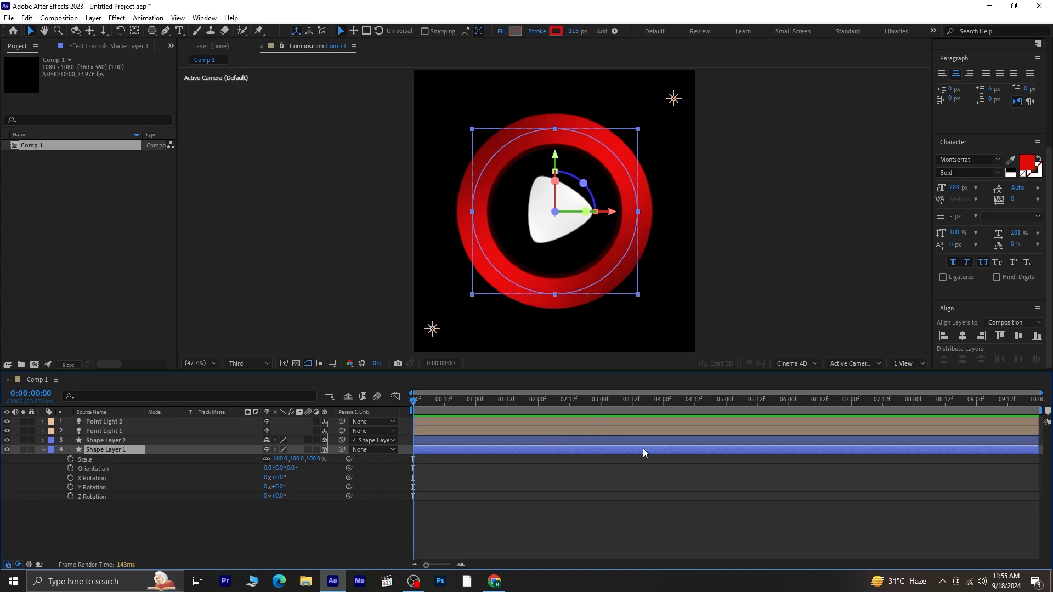
{"action": "mouse_move", "coordinate": [579, 478]}
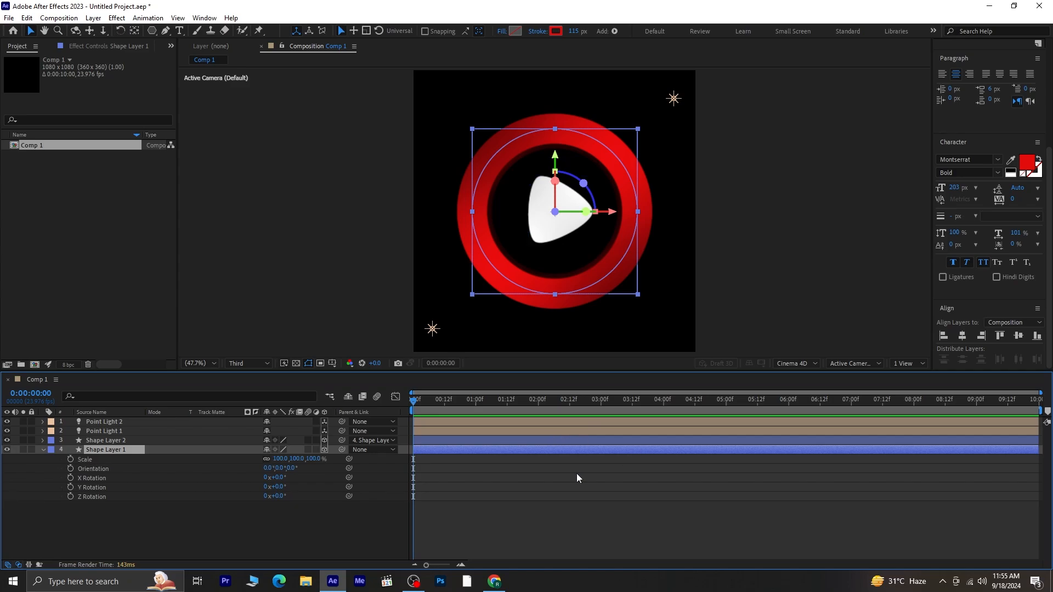
{"action": "left_click", "coordinate": [70, 459]}
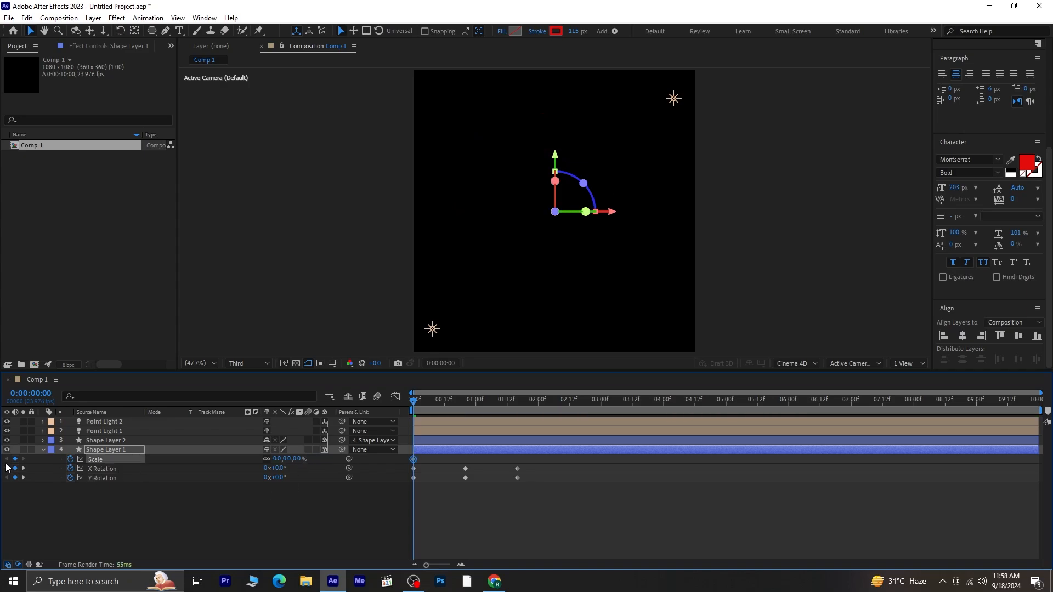
{"action": "left_click", "coordinate": [465, 399]}
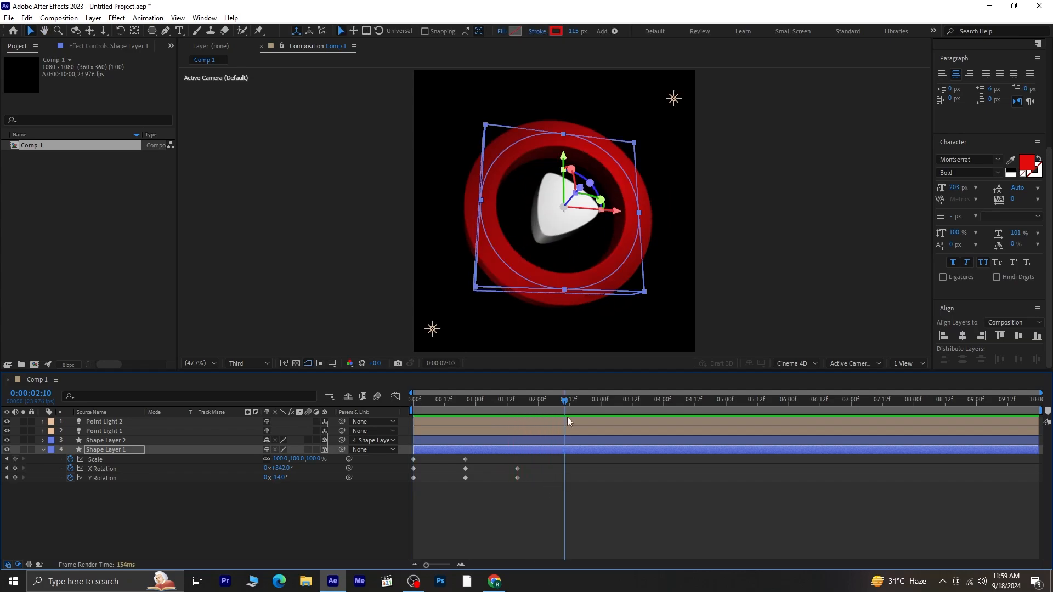
Create a new Camera layer and reveal its Position property.
{"action": "left_click", "coordinate": [193, 509]}
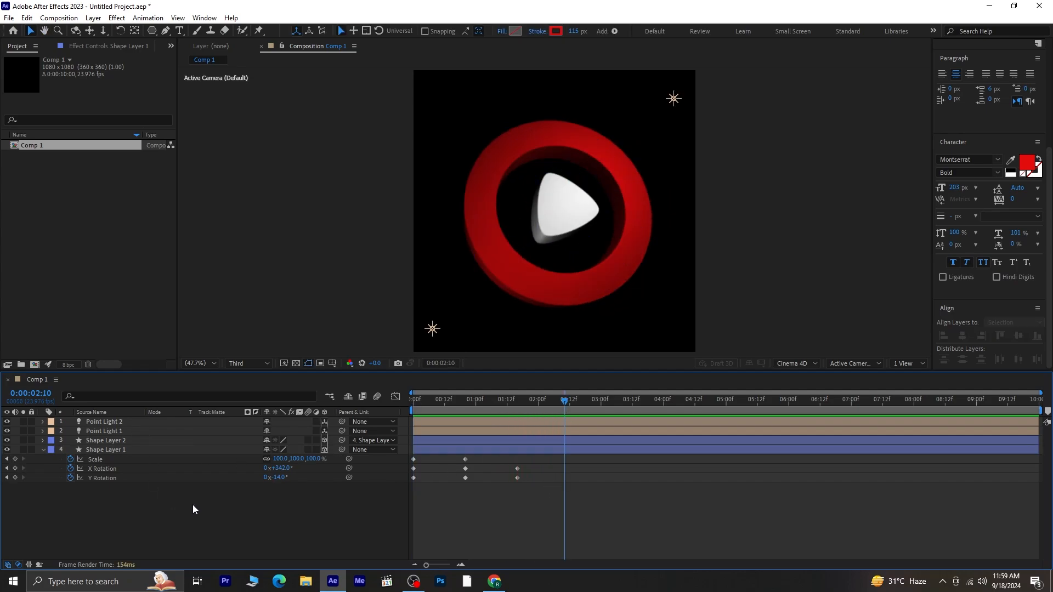
{"action": "left_click", "coordinate": [373, 421]}
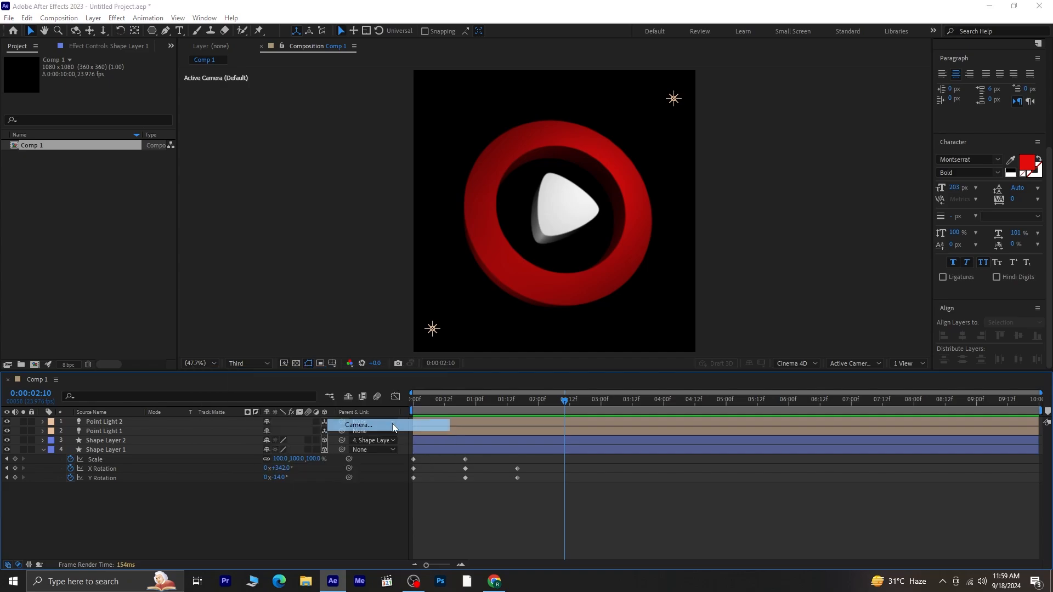
{"action": "left_click", "coordinate": [358, 424]}
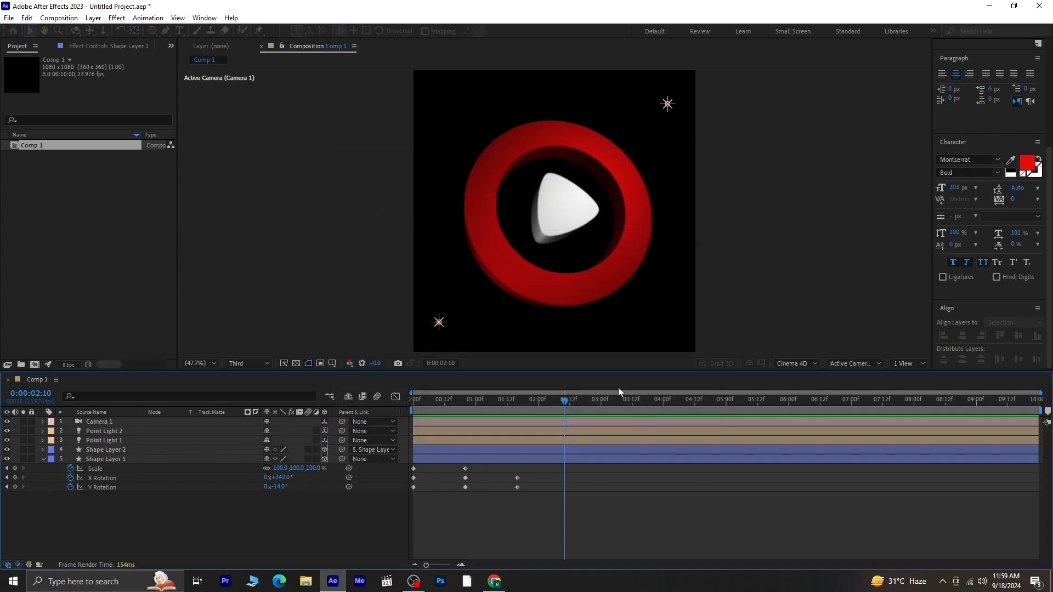
{"action": "left_click", "coordinate": [99, 421]}
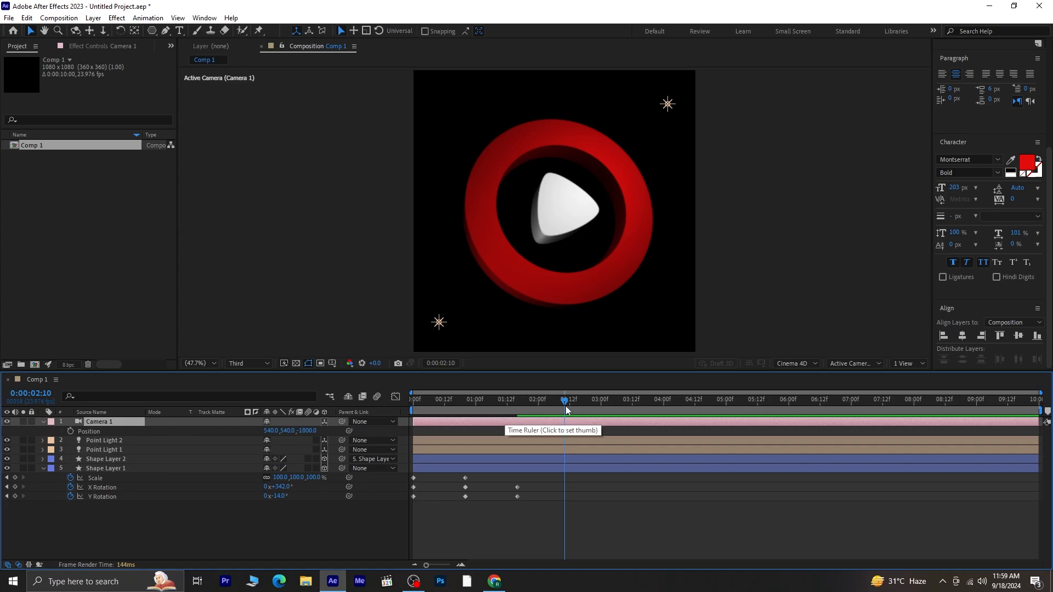
Set Camera 1 Position keyframes at 0:20, about 3:00 and 5:12, then RAM-preview the move.
{"action": "left_click", "coordinate": [481, 399]}
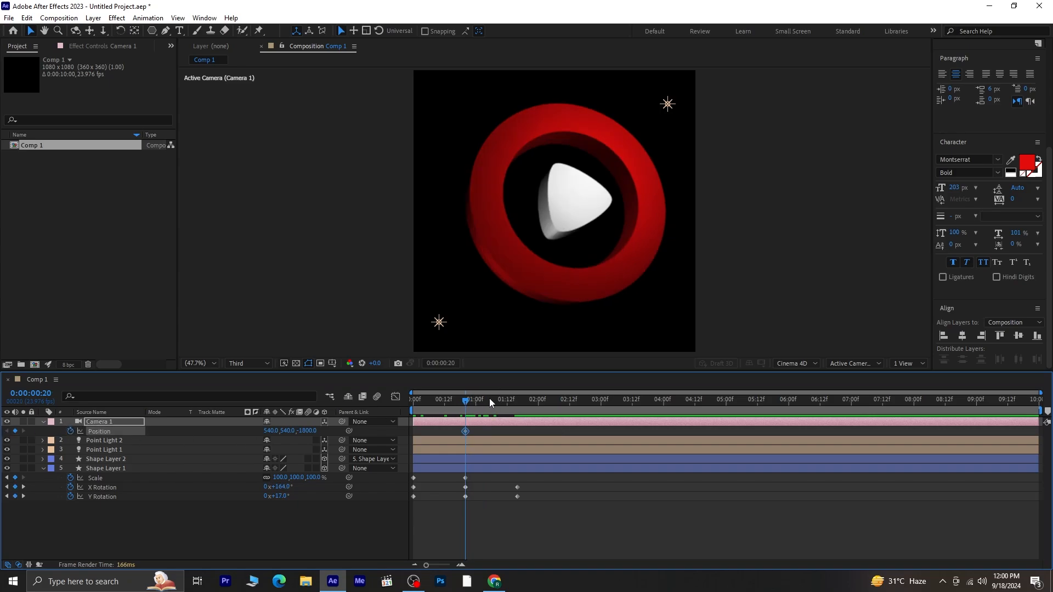
{"action": "left_click", "coordinate": [757, 406]}
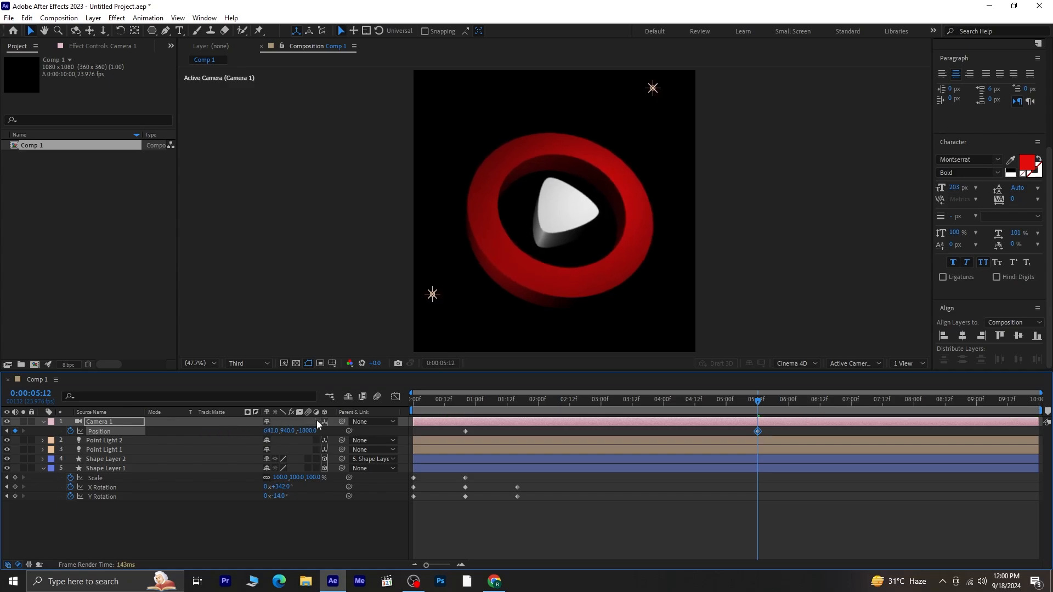
{"action": "left_click", "coordinate": [465, 399]}
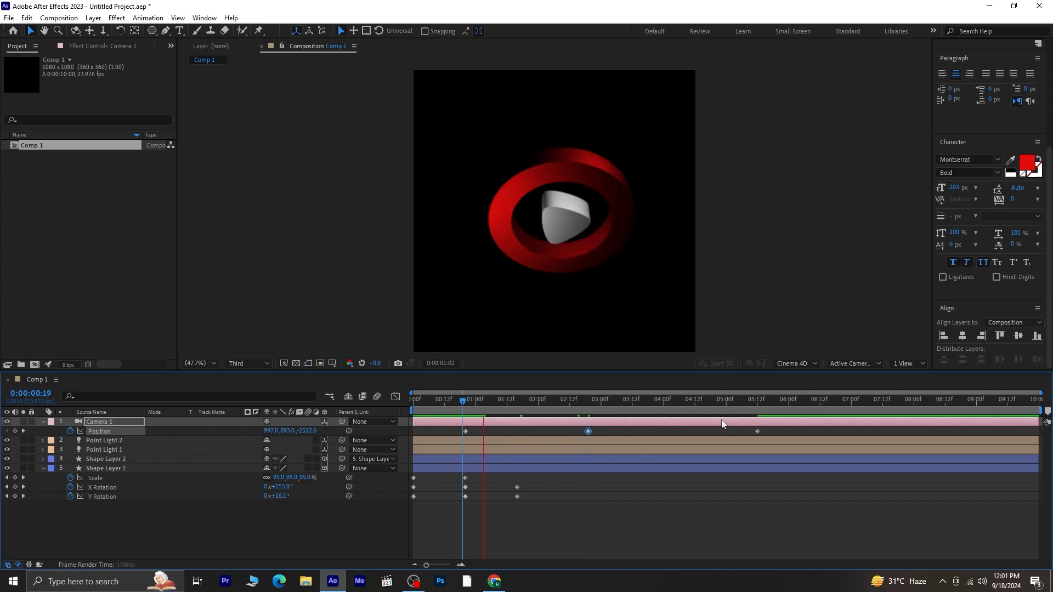
{"action": "left_click", "coordinate": [534, 399]}
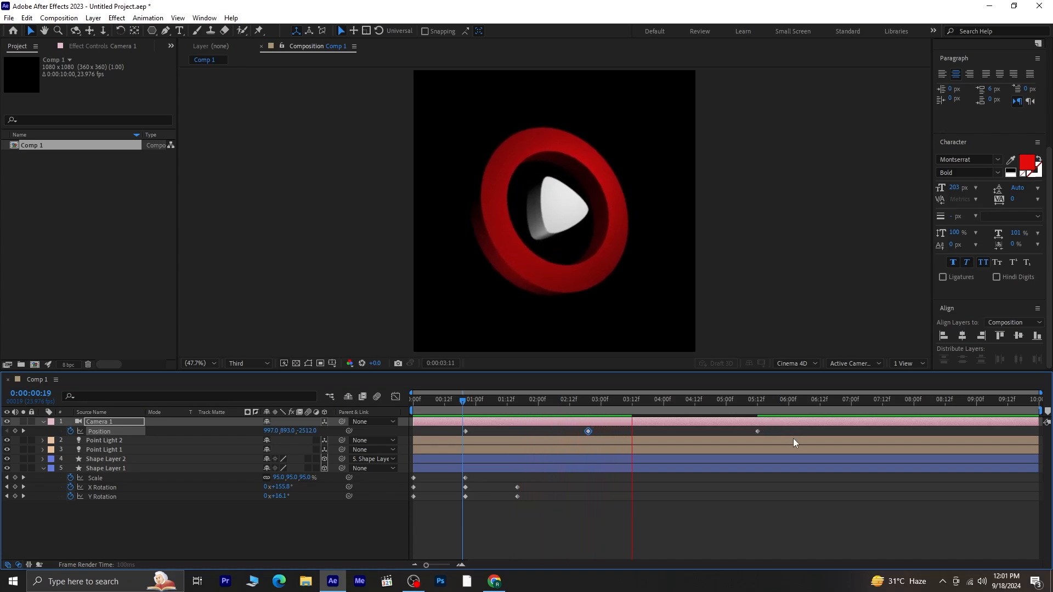
{"action": "left_click", "coordinate": [671, 416]}
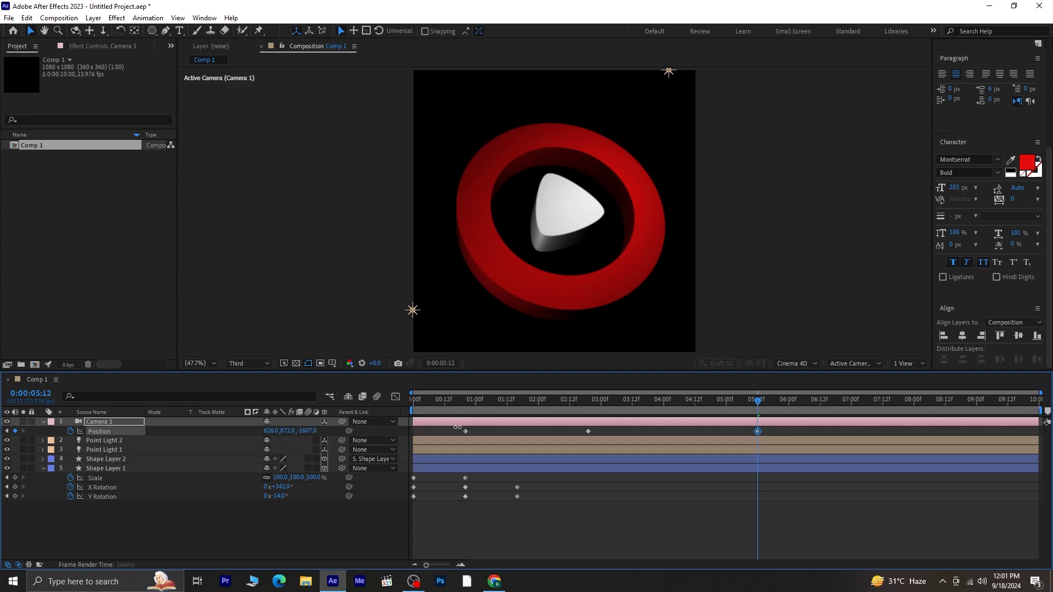
Easy Ease the ring's keyframes with F9 and shape their speed handles in the Graph Editor.
{"action": "left_click", "coordinate": [452, 410]}
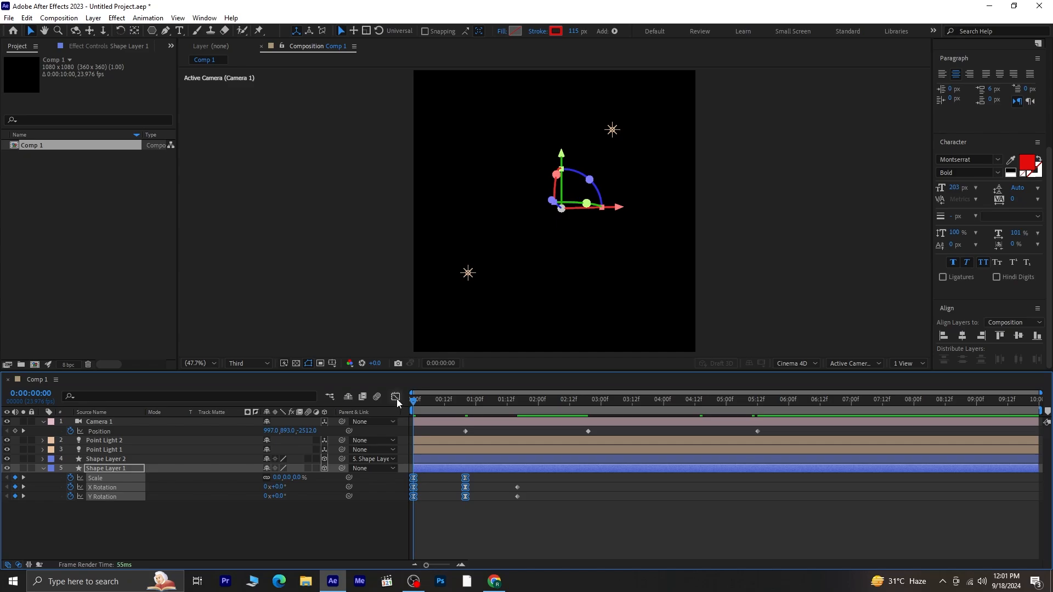
{"action": "left_click", "coordinate": [395, 397]}
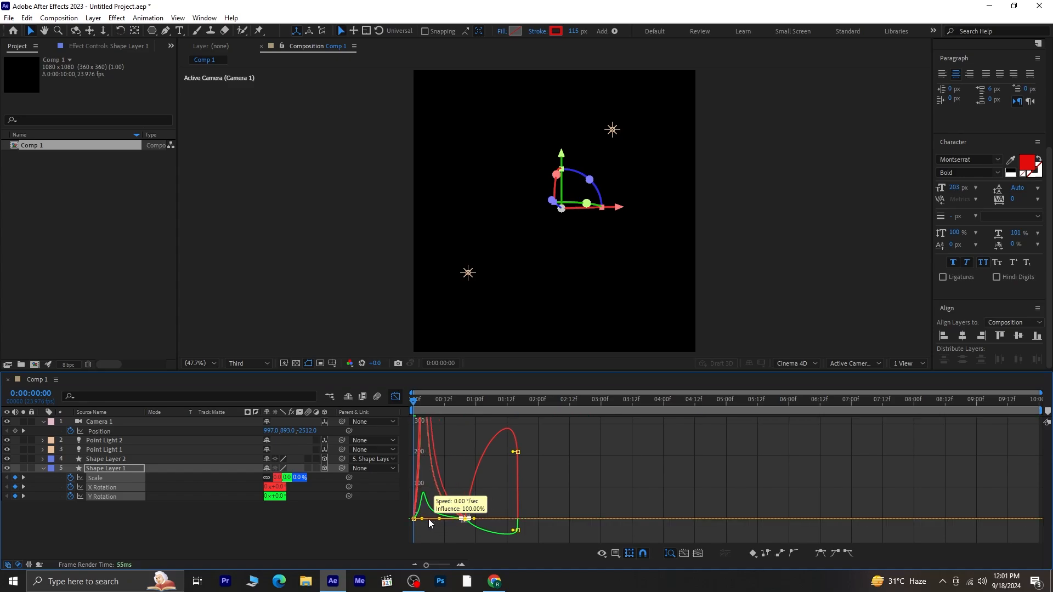
{"action": "left_click", "coordinate": [394, 397]}
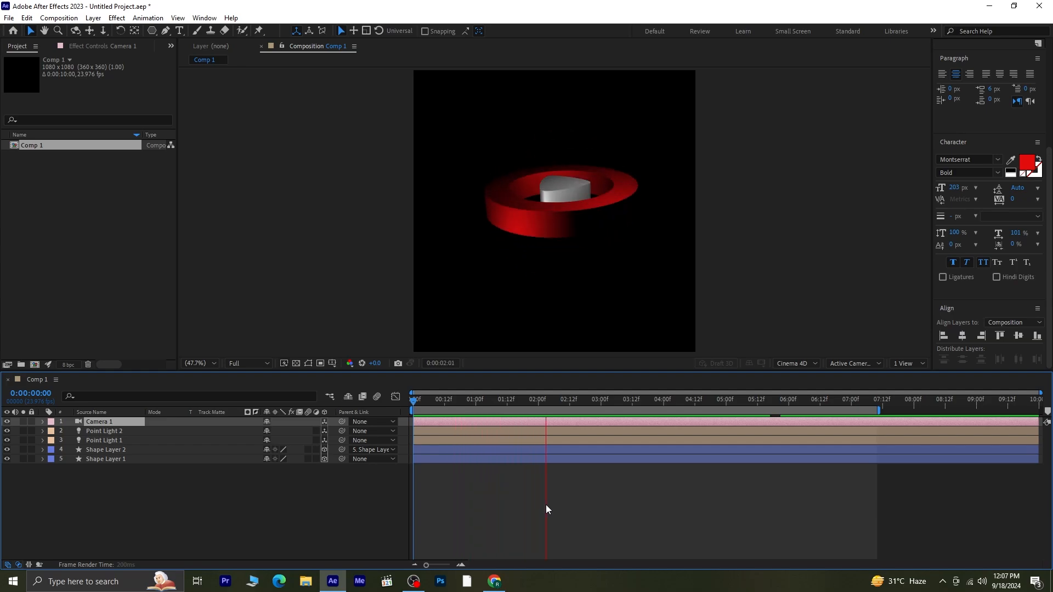
{"action": "left_click", "coordinate": [668, 399]}
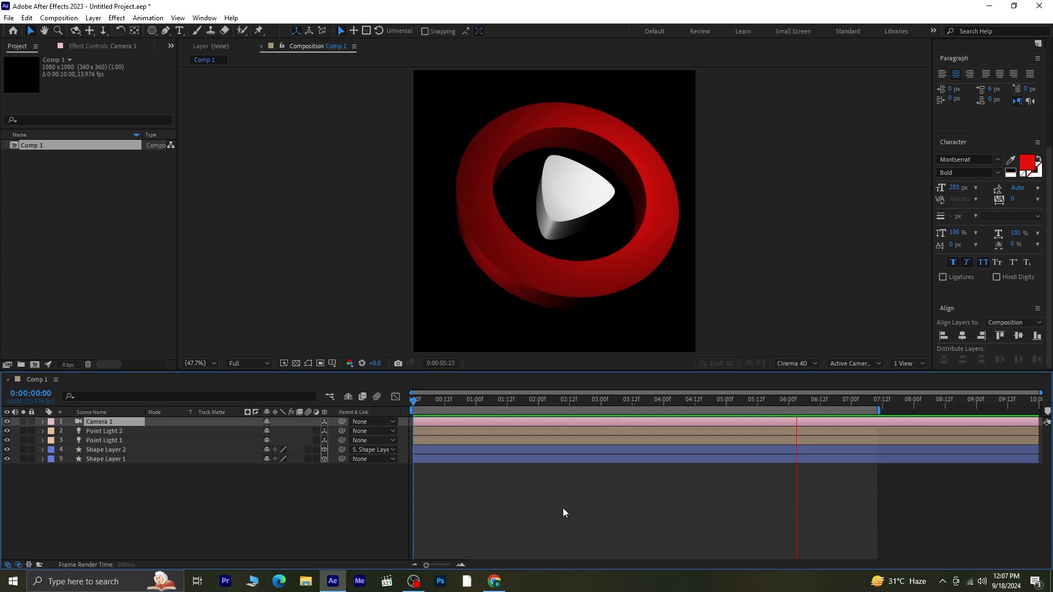
{"action": "left_click", "coordinate": [454, 399]}
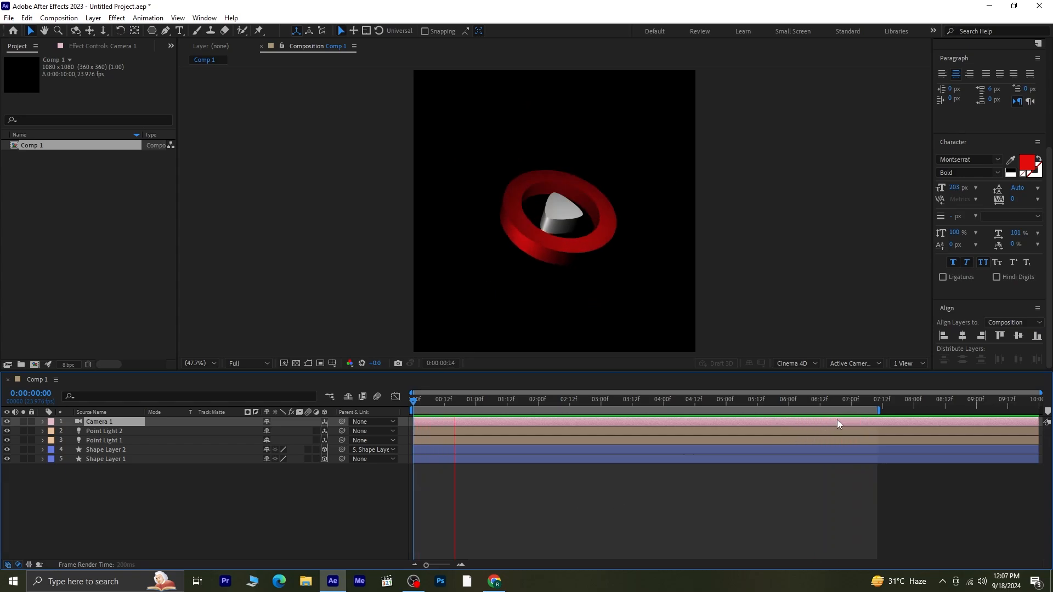
{"action": "left_click", "coordinate": [580, 399]}
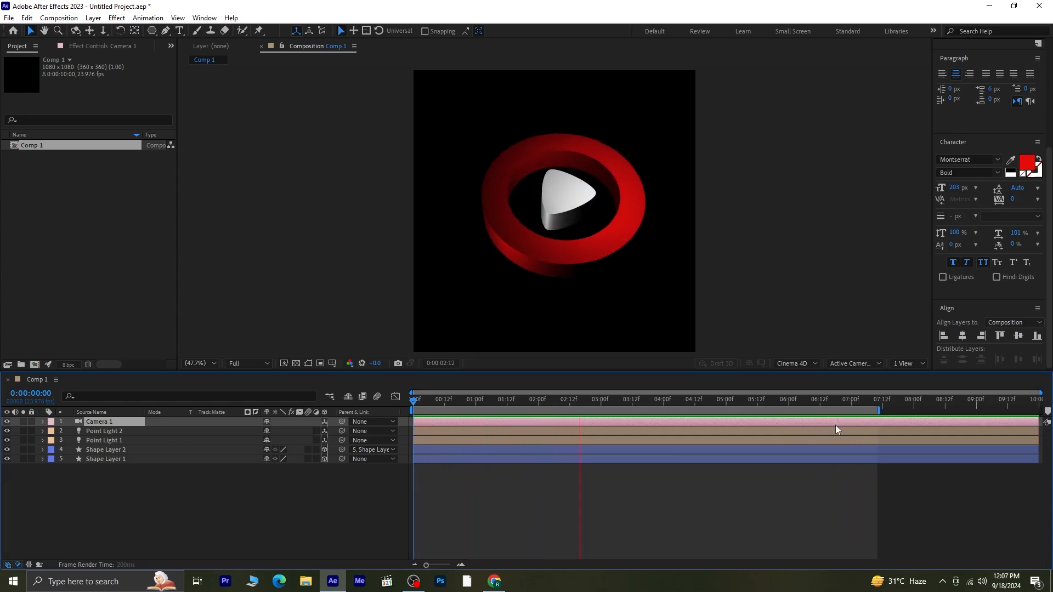
{"action": "left_click", "coordinate": [705, 399]}
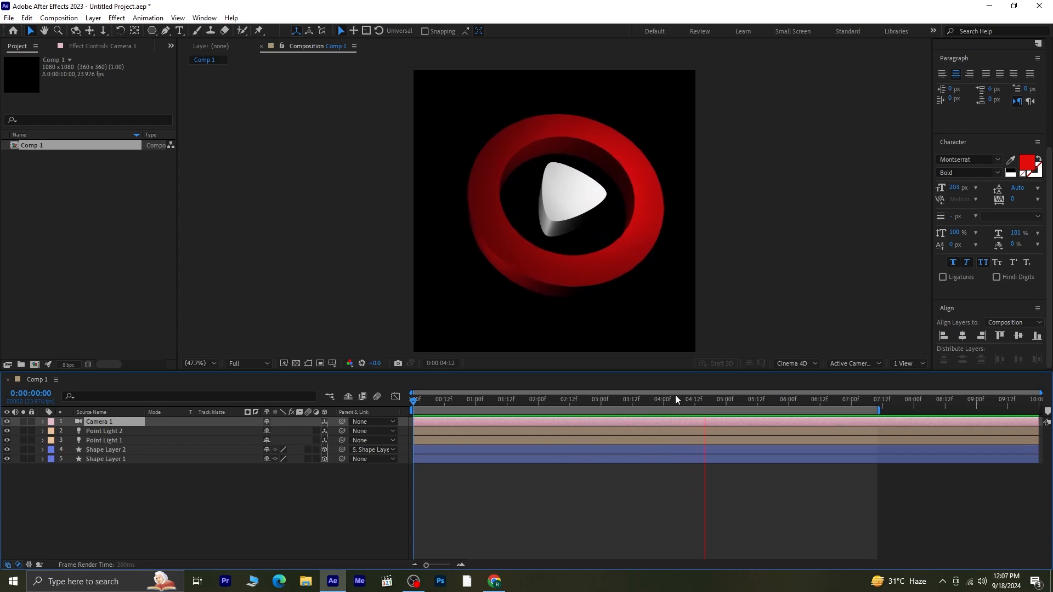
{"action": "left_click", "coordinate": [429, 399]}
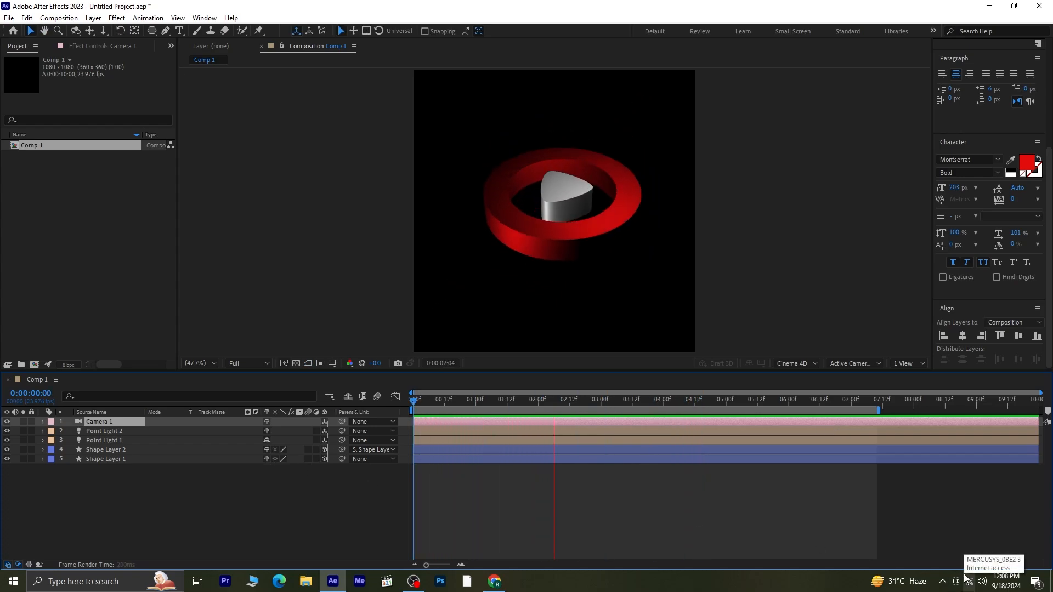
{"action": "left_click", "coordinate": [678, 400]}
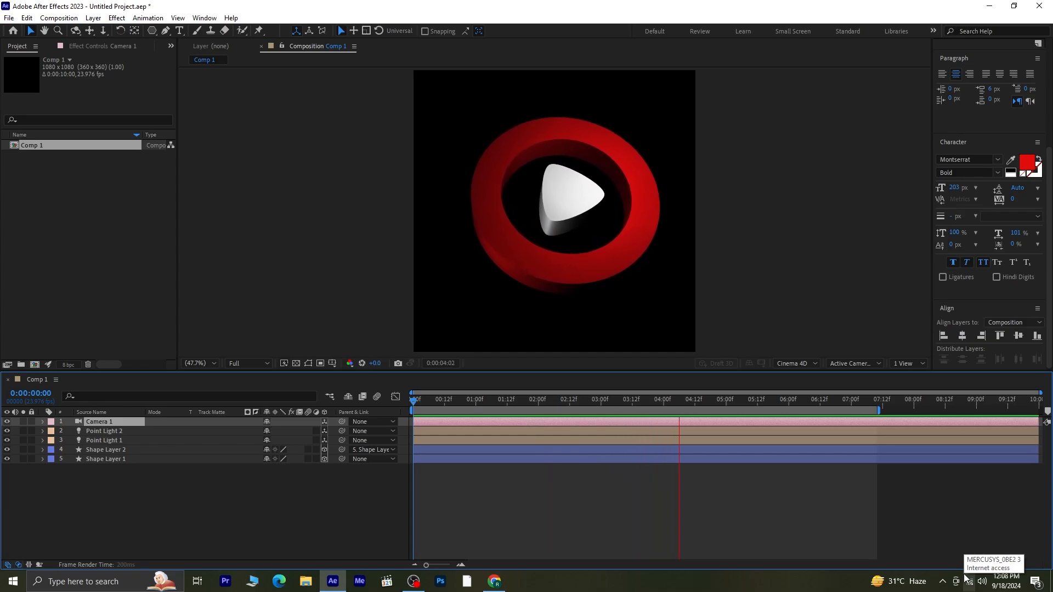